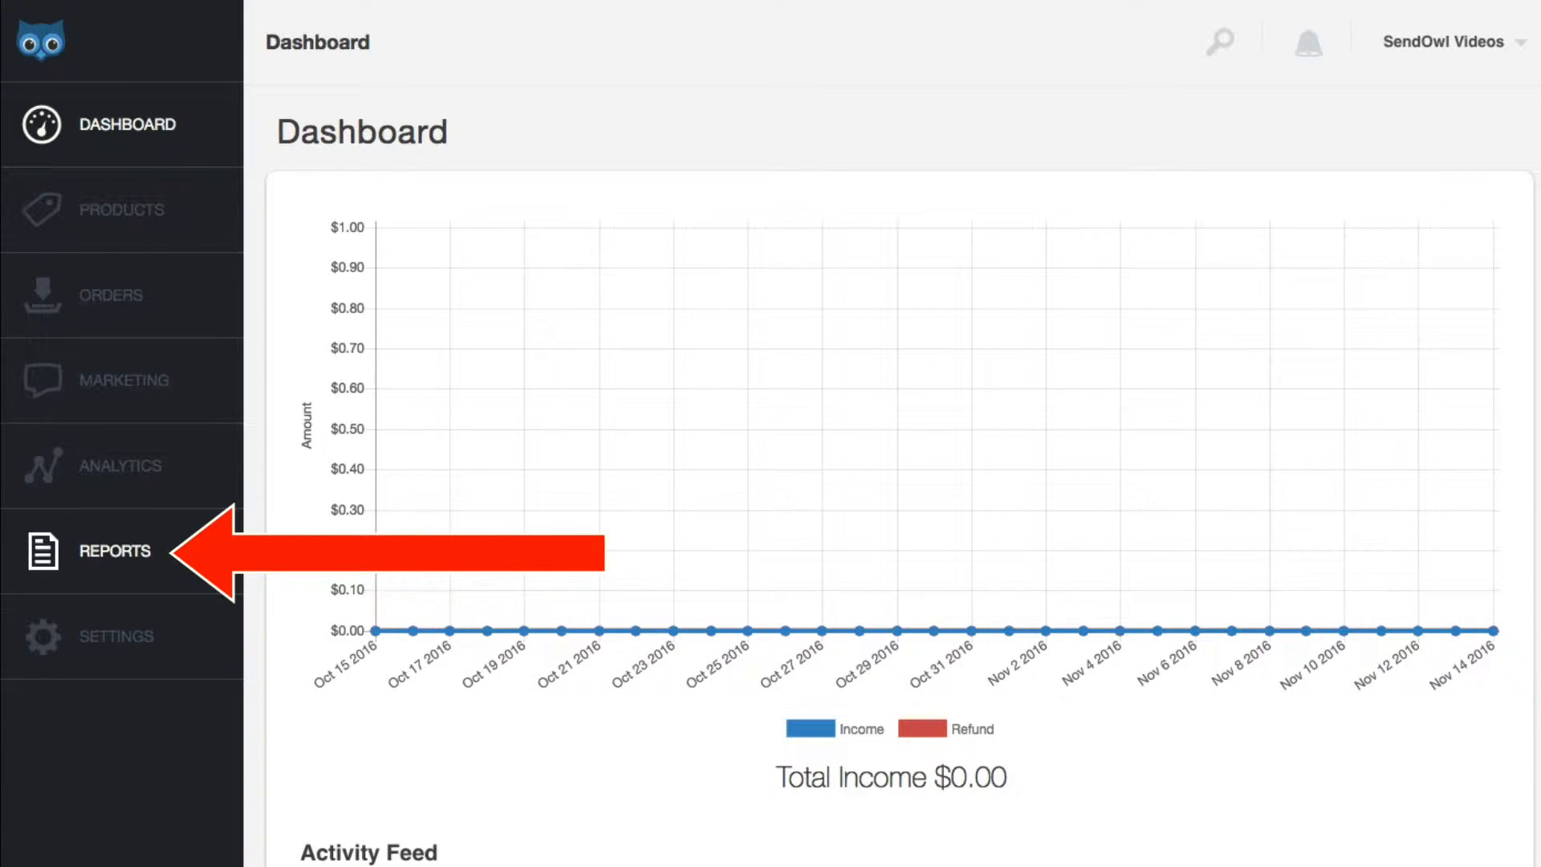
Go to the REPORTS page, where the Affiliates report is selected.
left_click(114, 551)
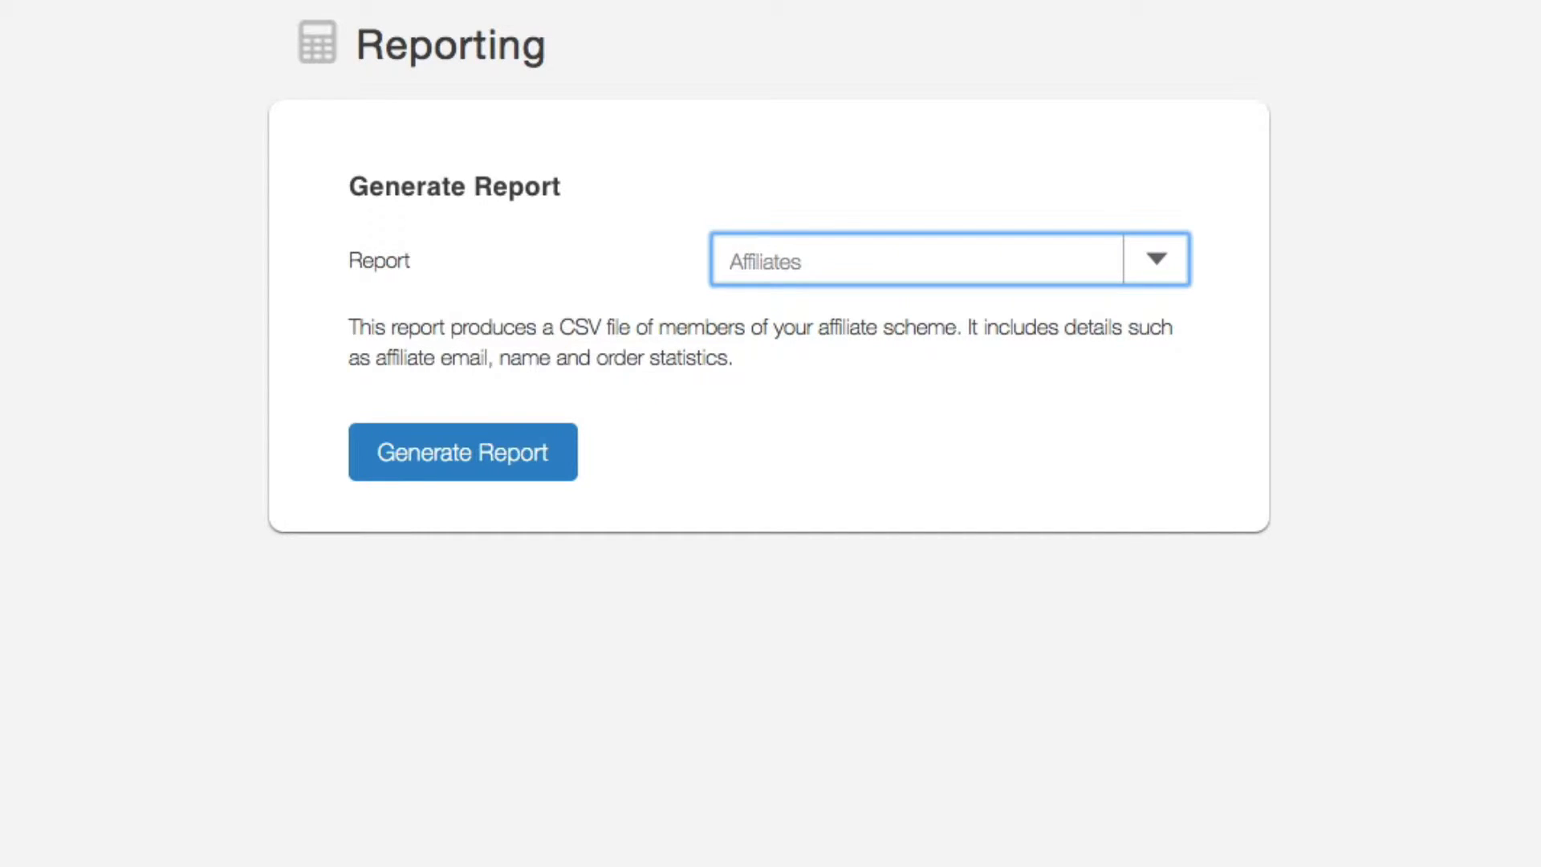
Choose the Country specific tax report with Bermuda as country and October 2016 as period.
left_click(1155, 260)
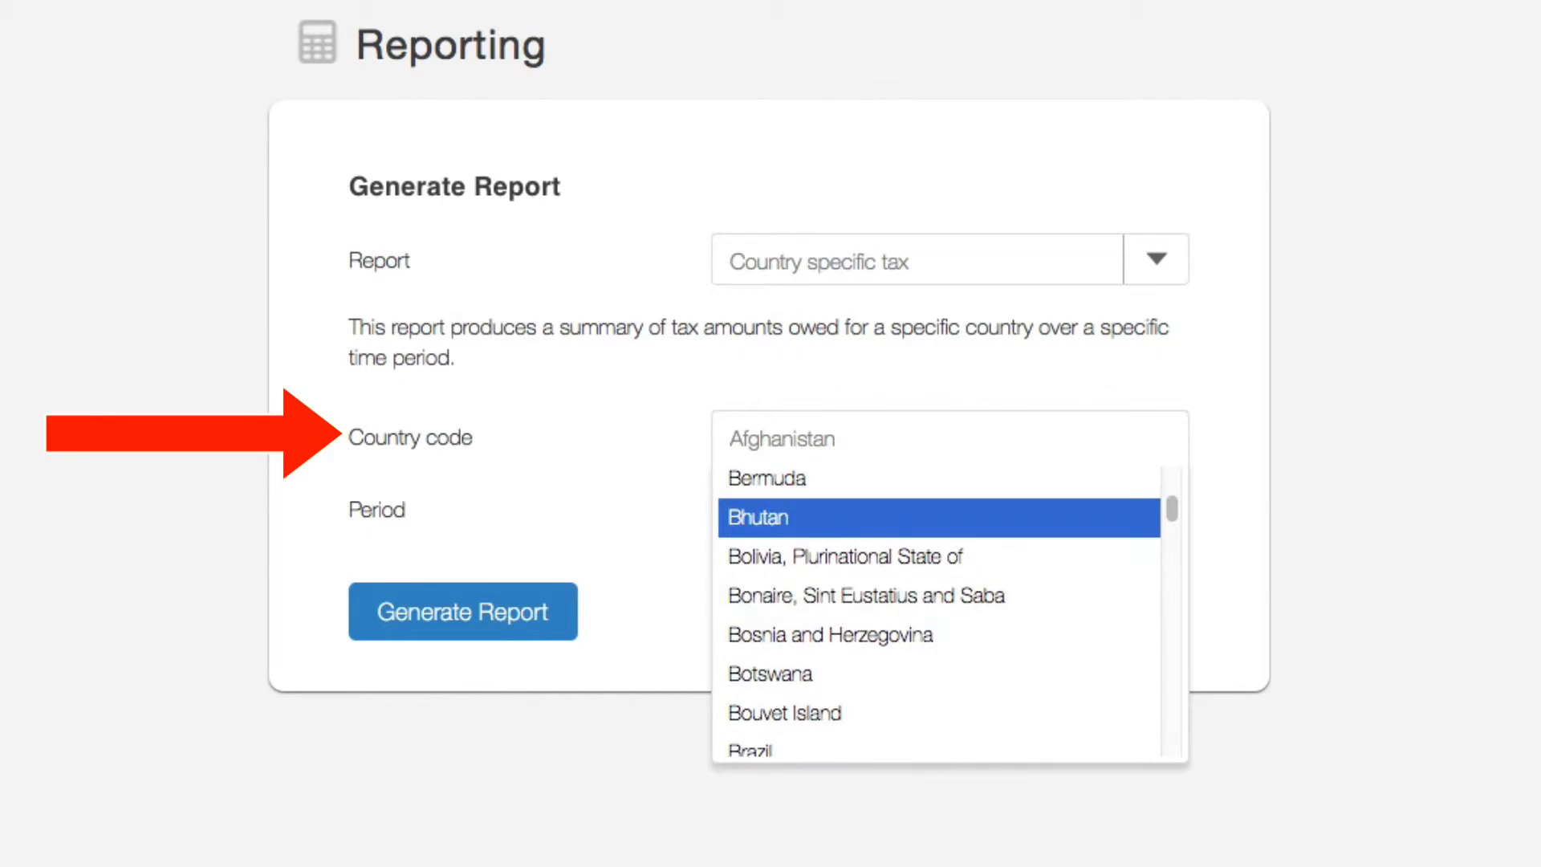
left_click(766, 479)
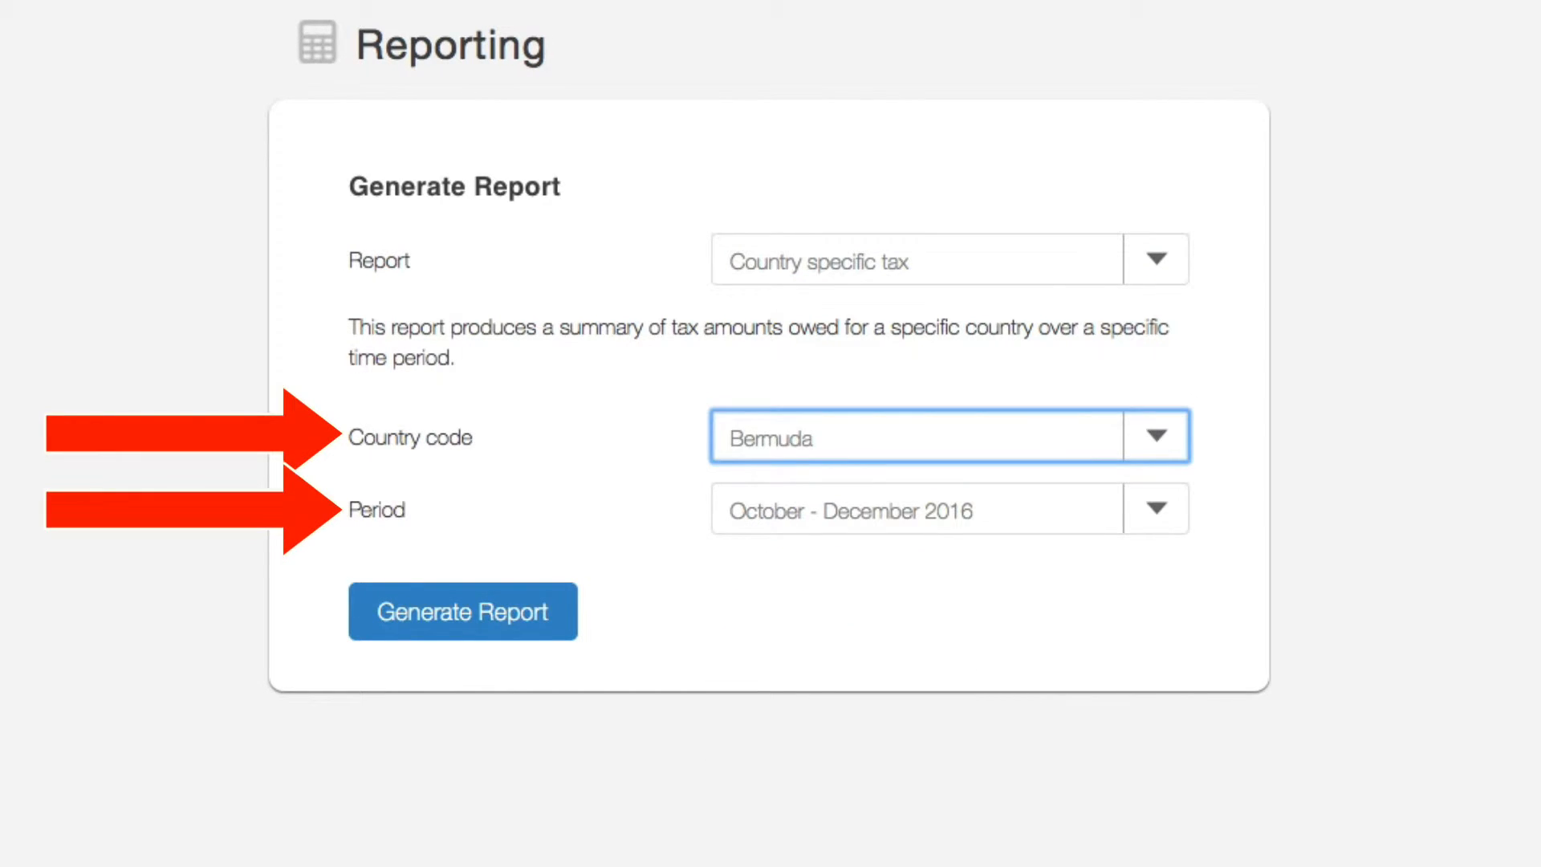
left_click(1154, 509)
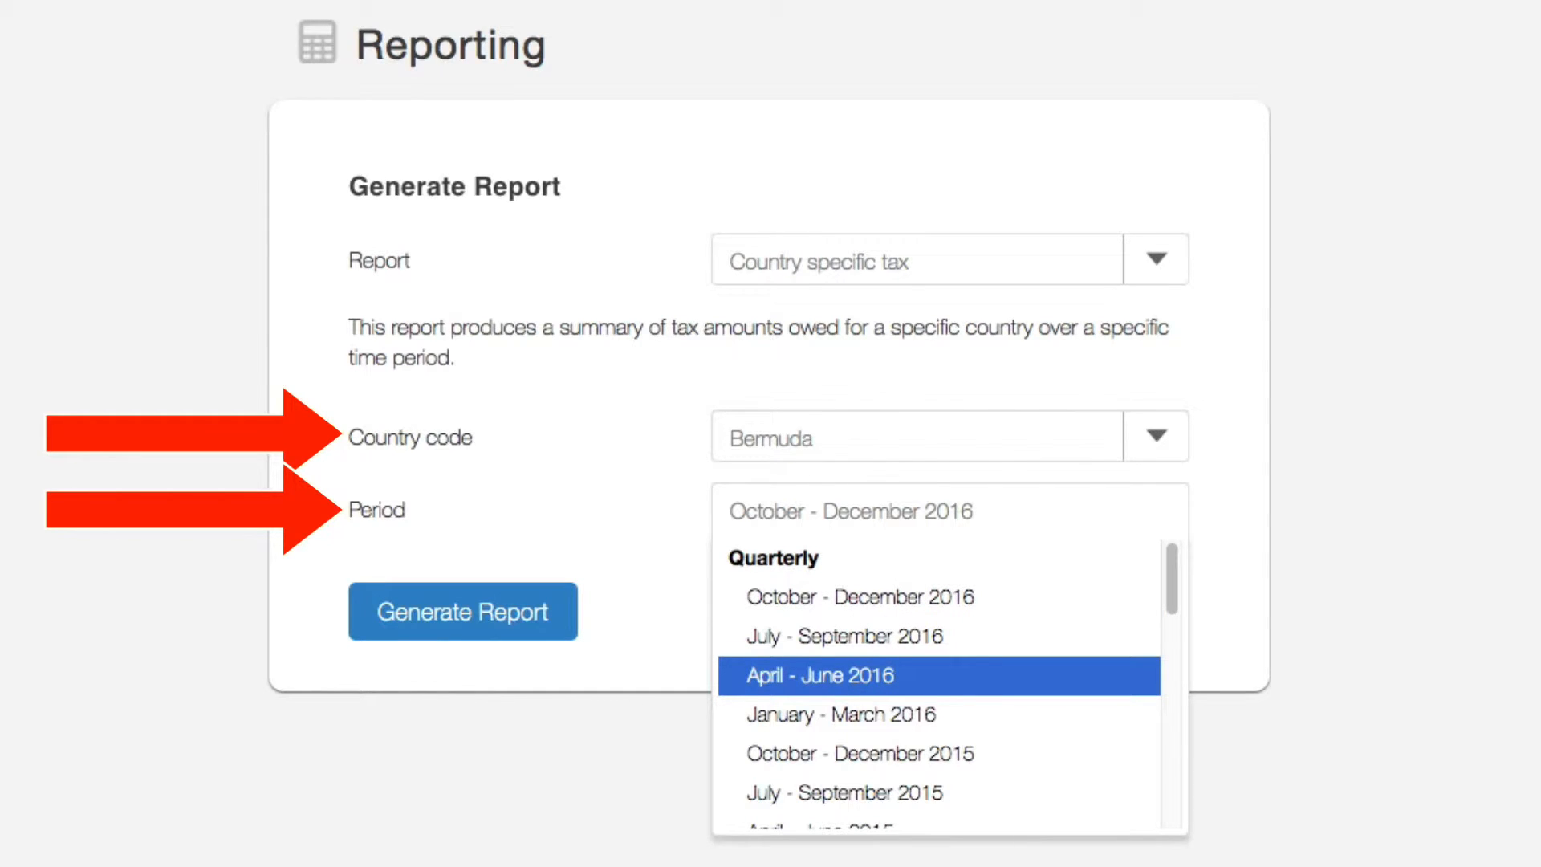
scroll("down", 3)
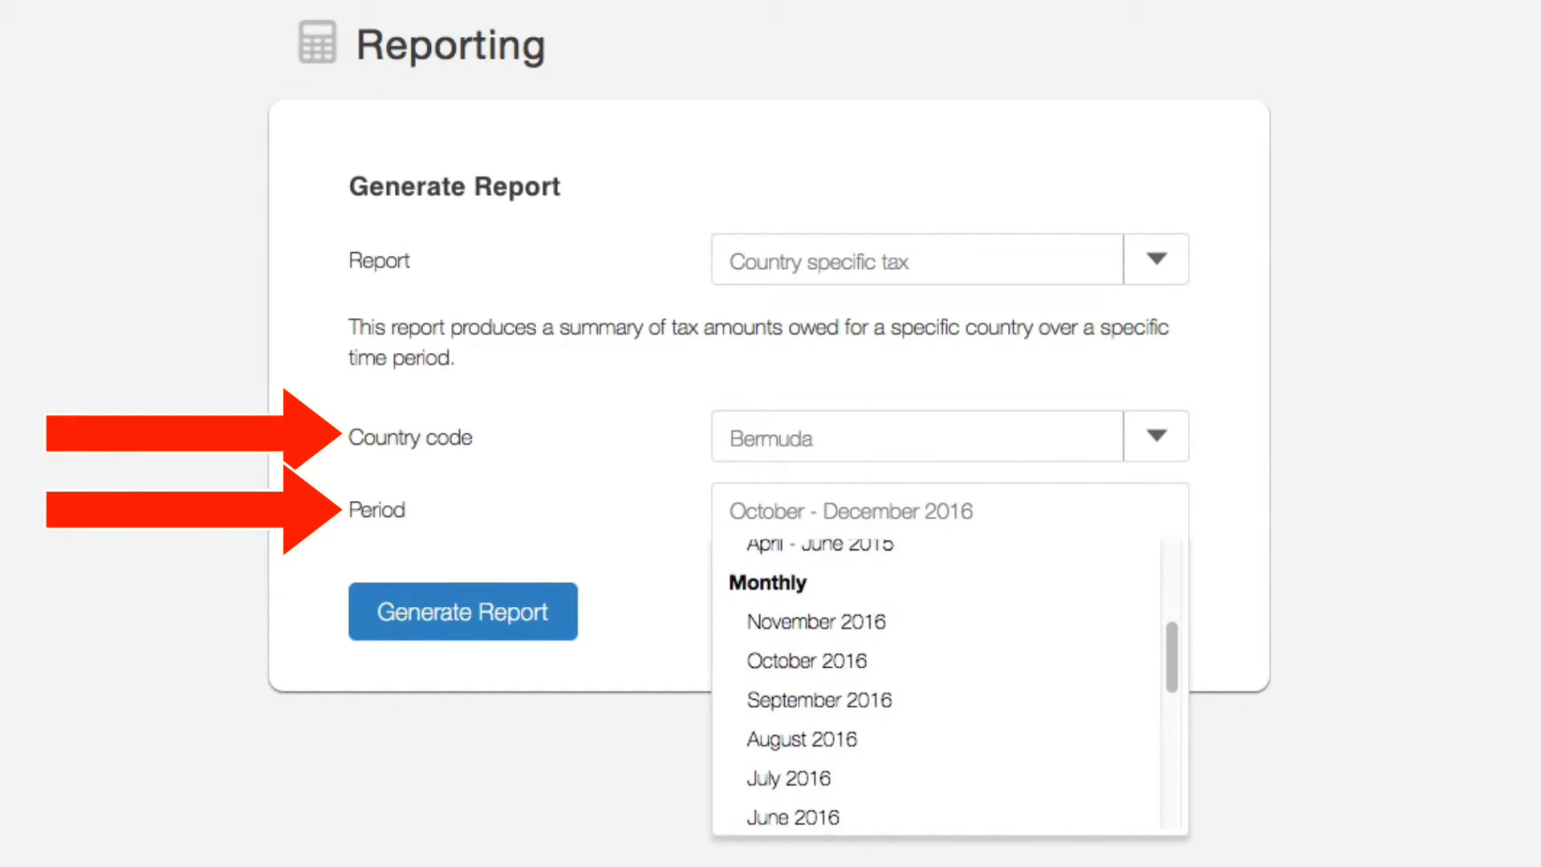
left_click(806, 660)
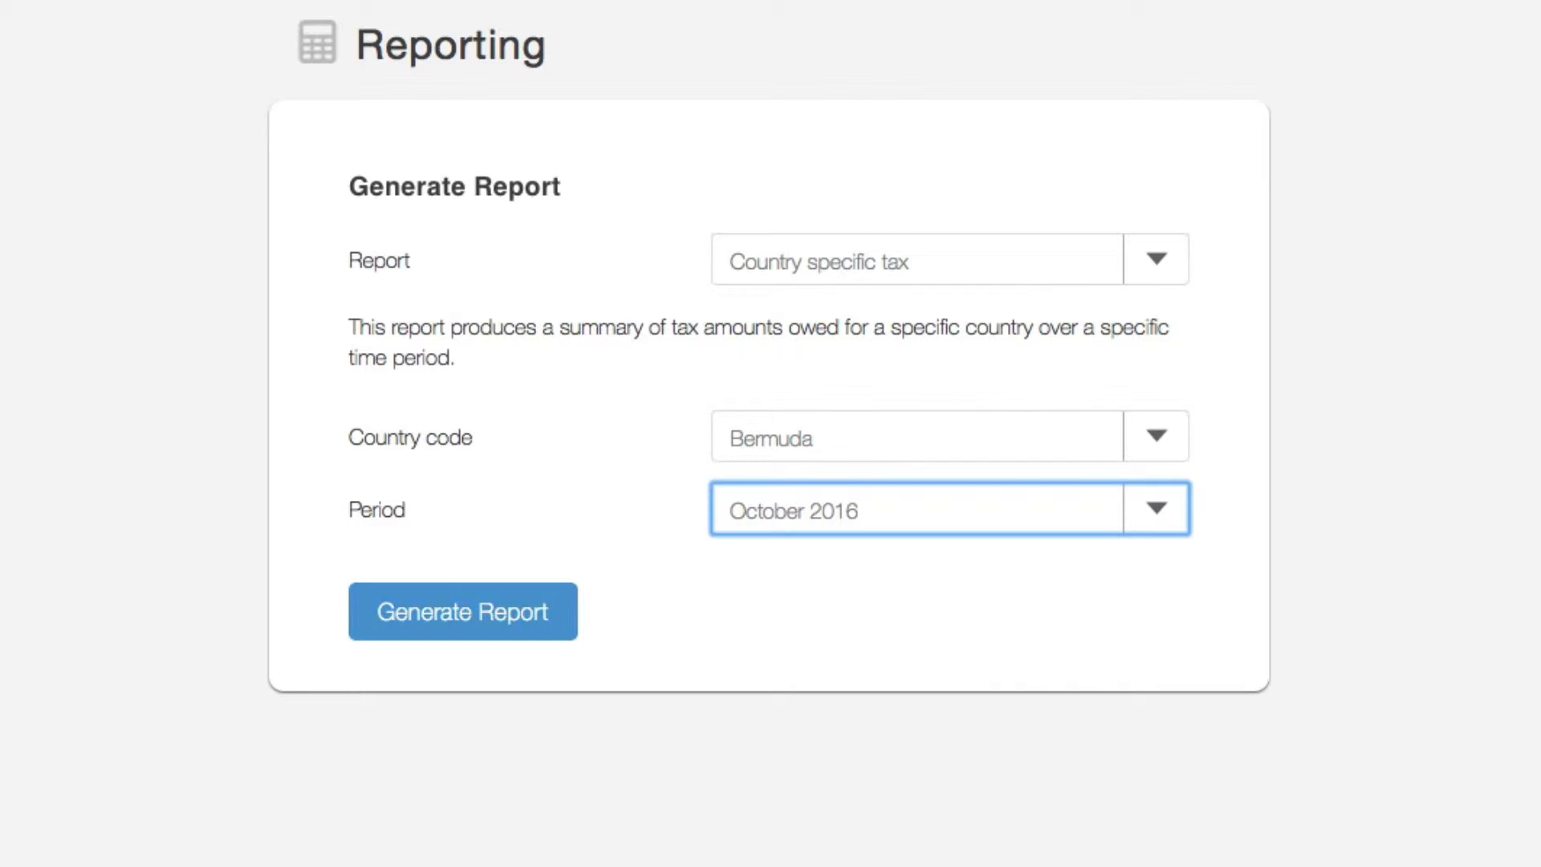
Choose the Discount Codes report with All discounts, then reopen the report type list.
left_click(461, 610)
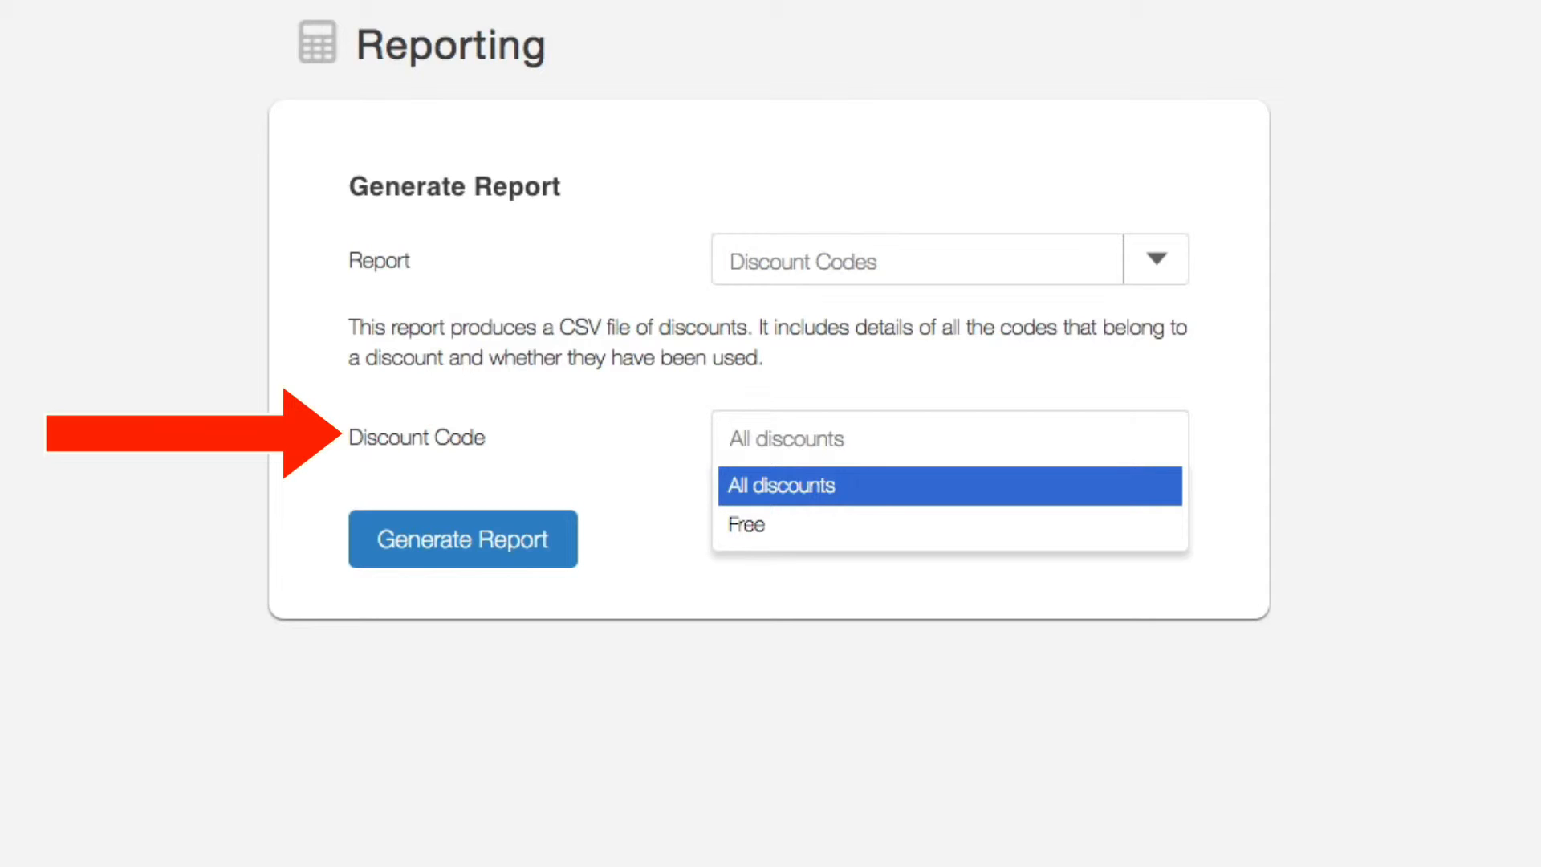
left_click(1156, 258)
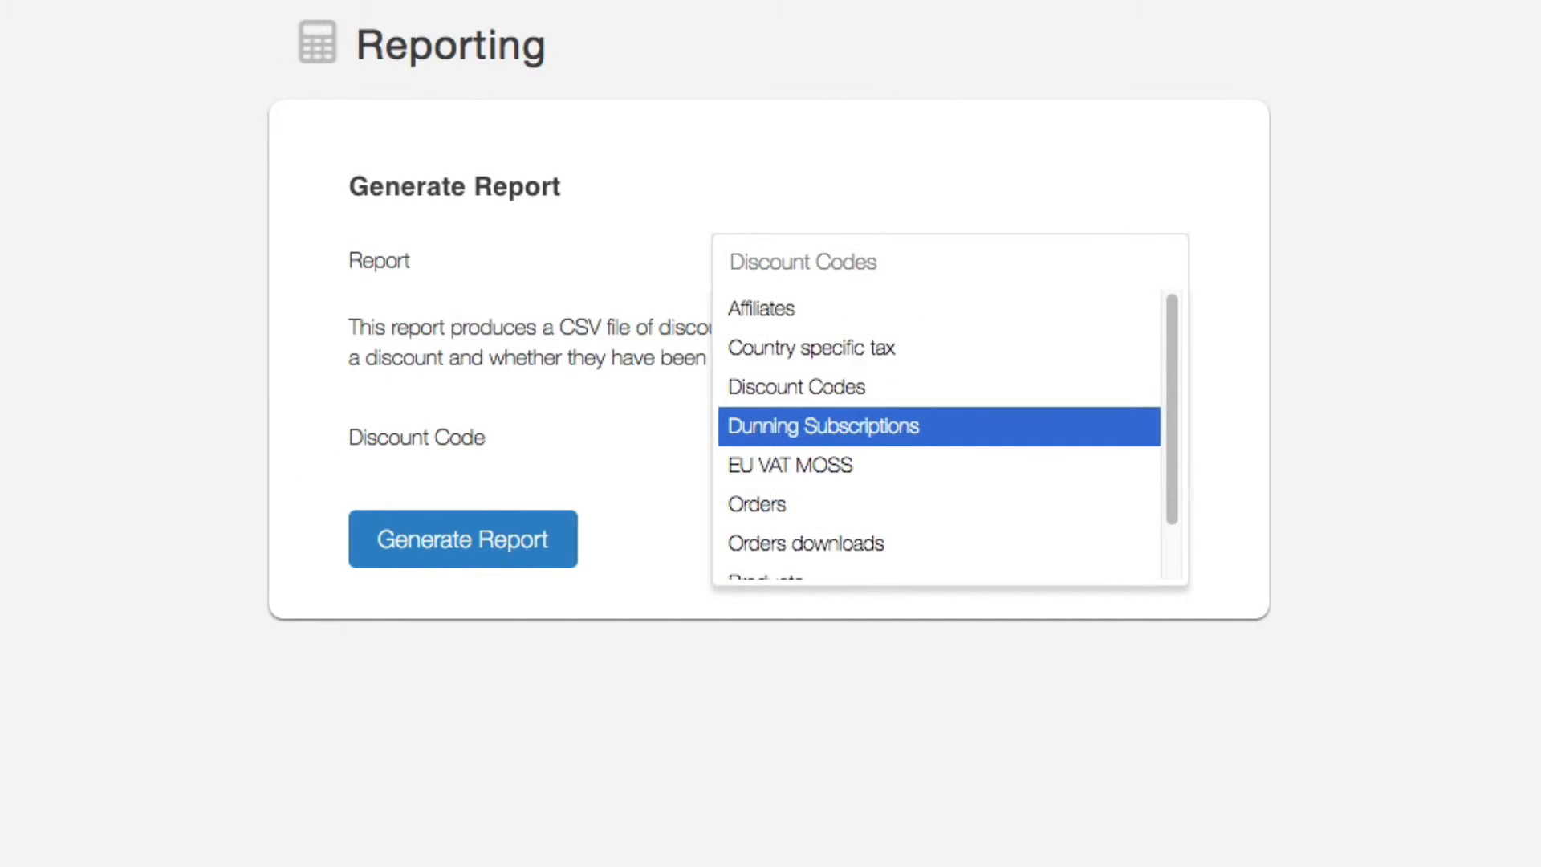
Pick Dunning Subscriptions, then move on to the EU VAT MOSS report type.
left_click(822, 425)
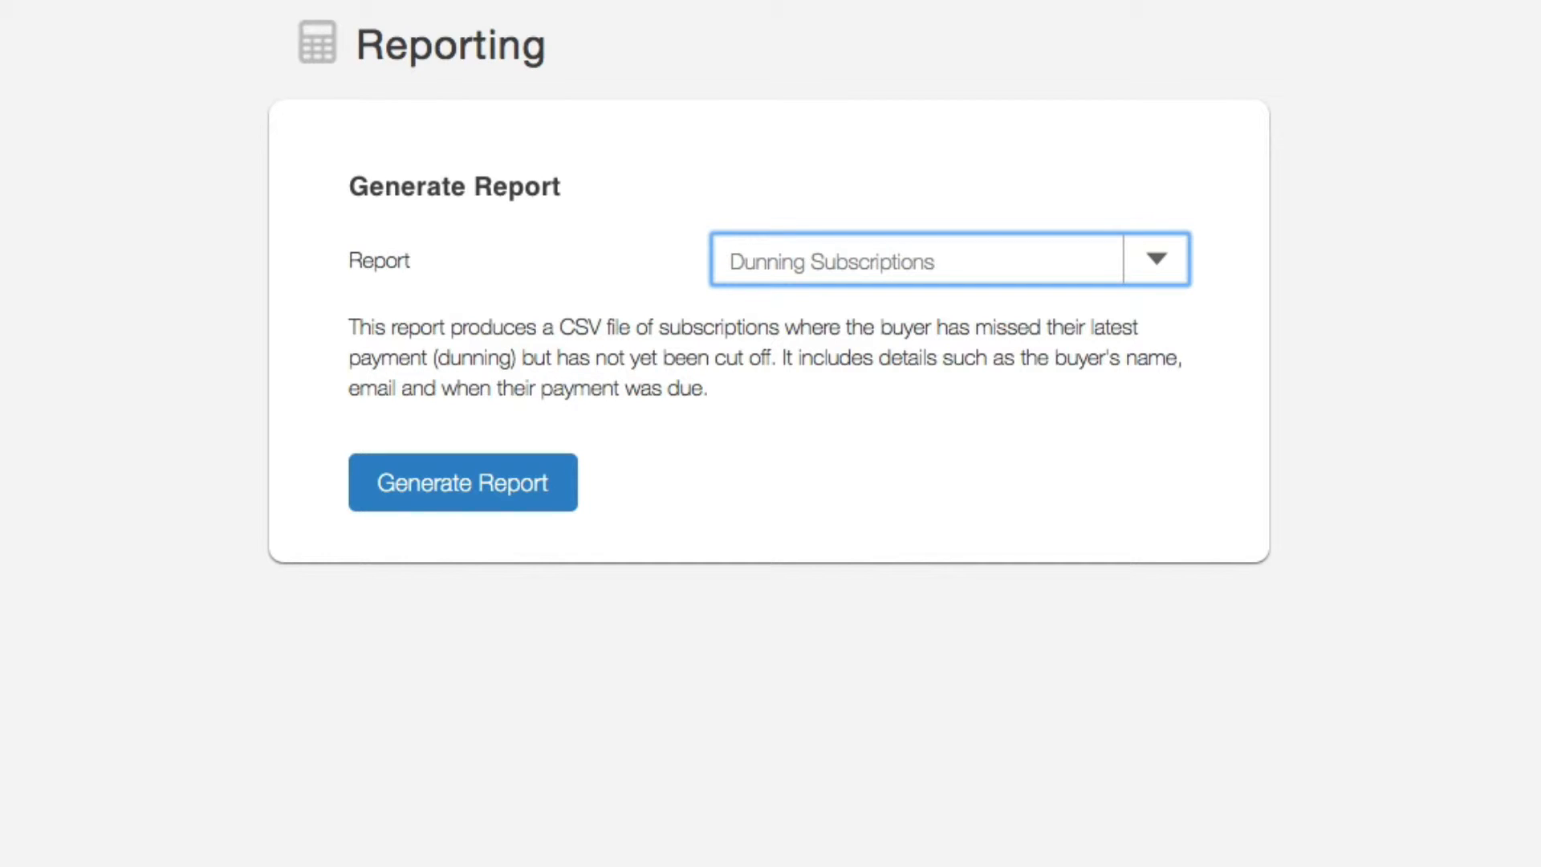
left_click(1156, 258)
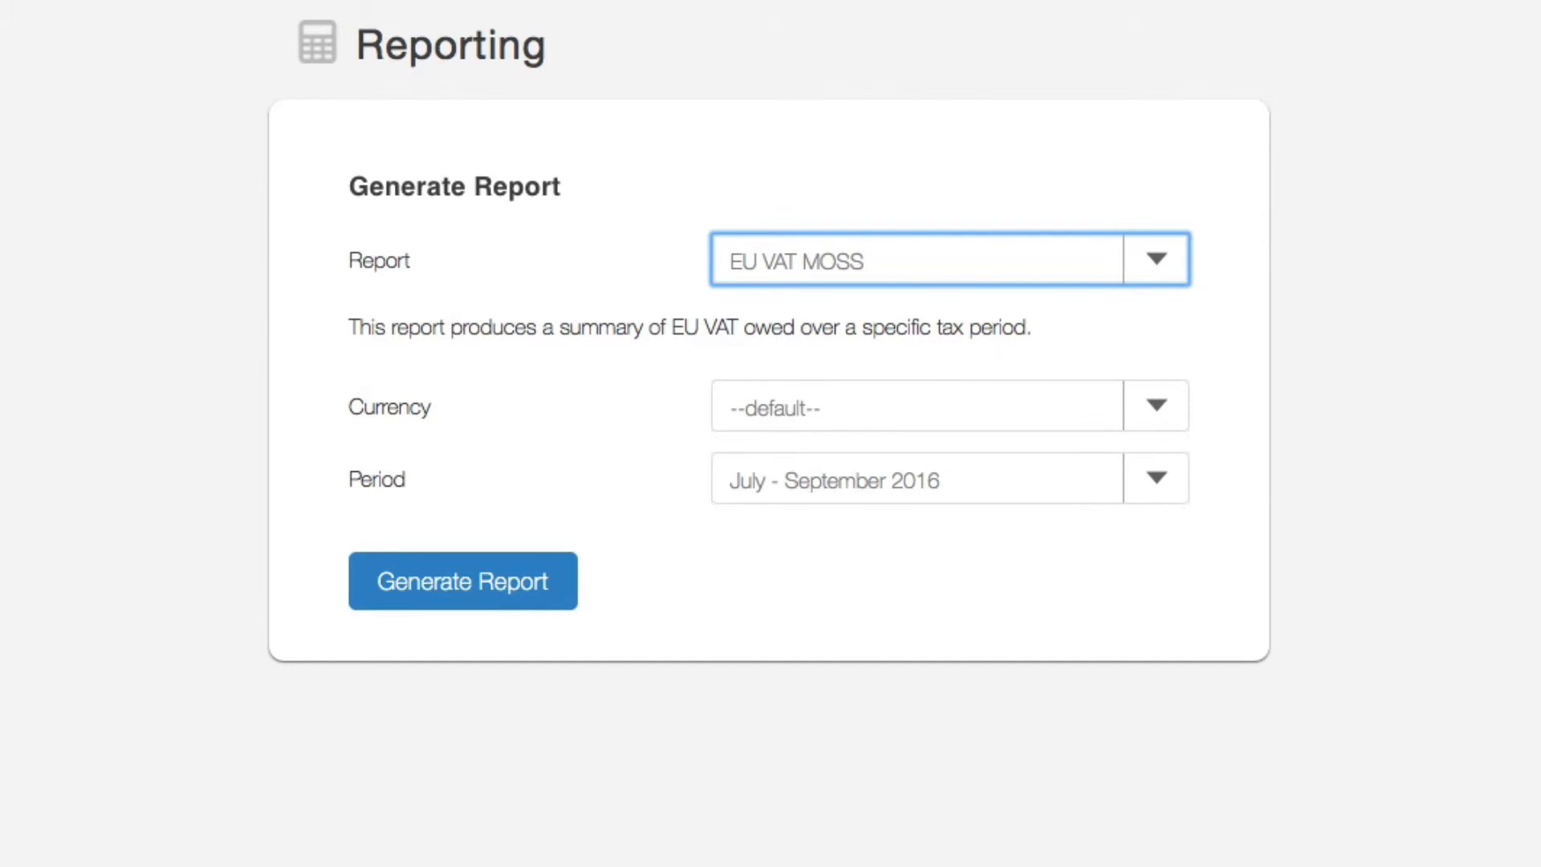
Generate the EU VAT MOSS report in Euro (€), then reopen the report type list.
left_click(1155, 406)
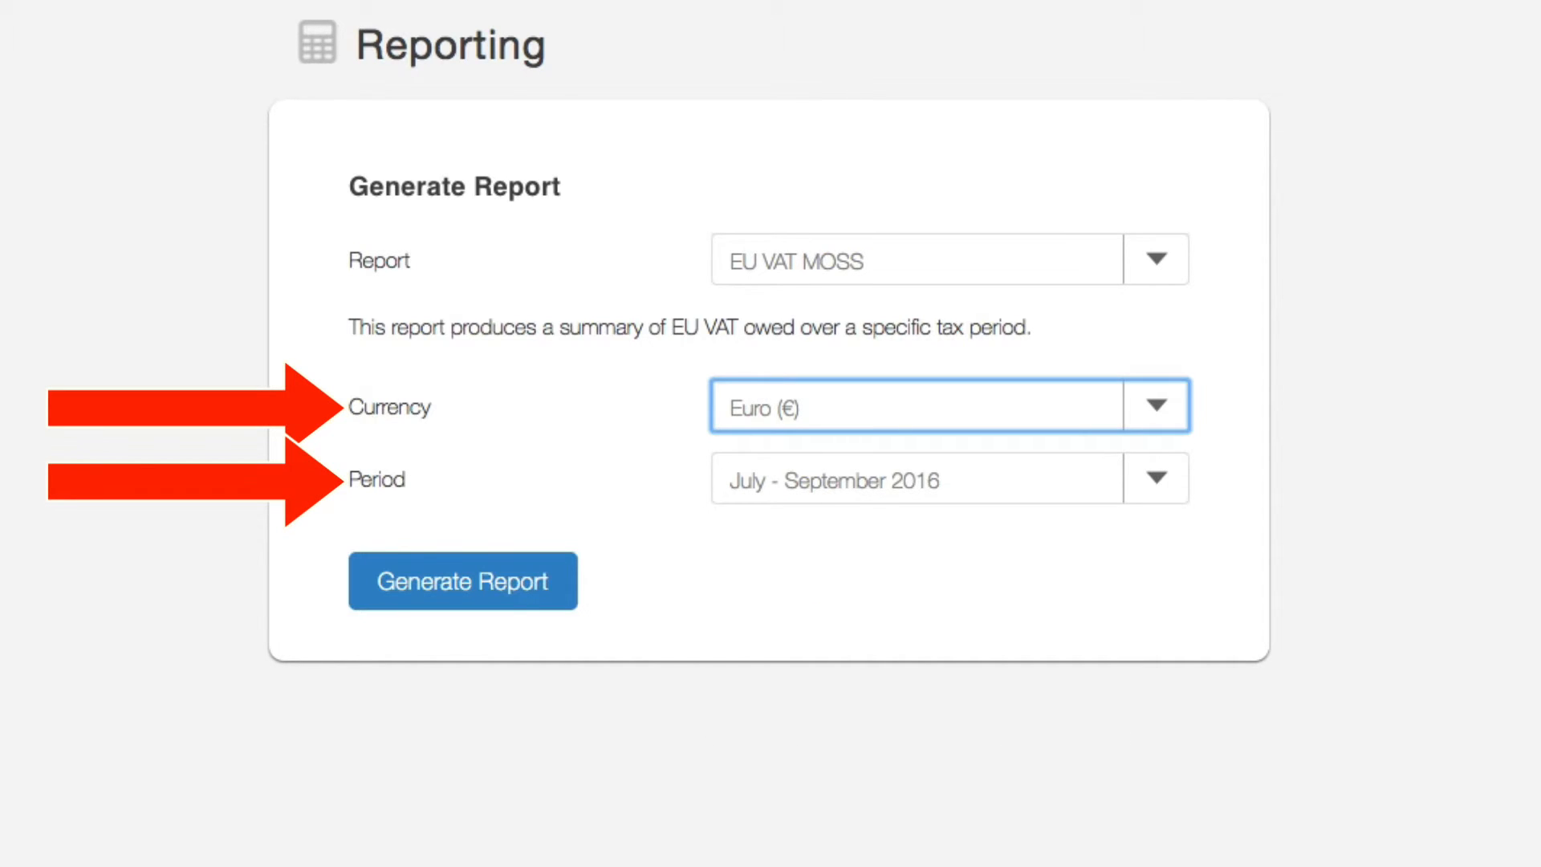
left_click(461, 580)
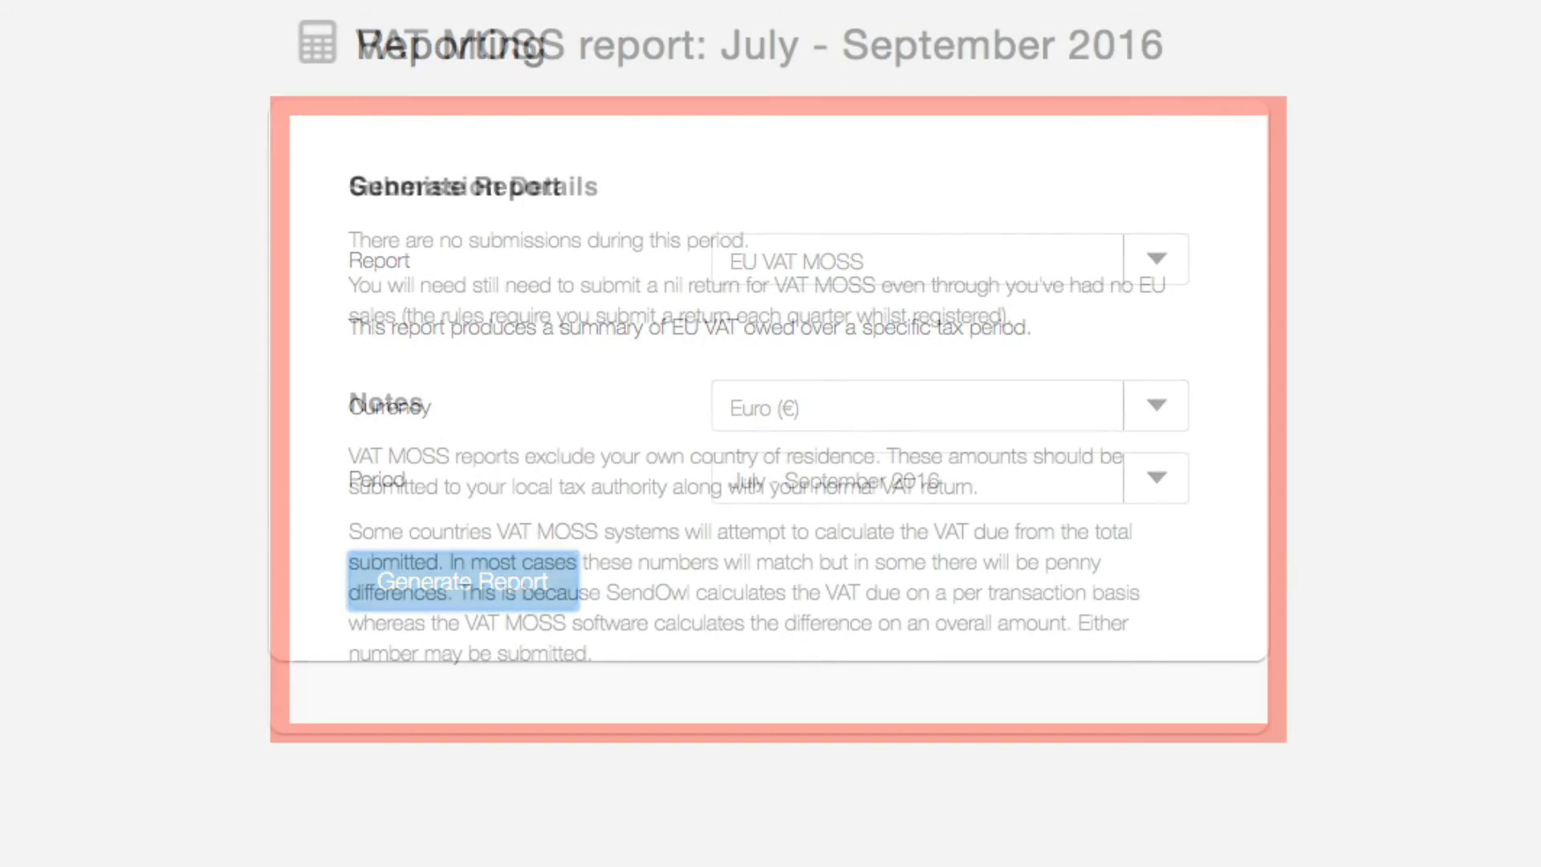
left_click(1155, 260)
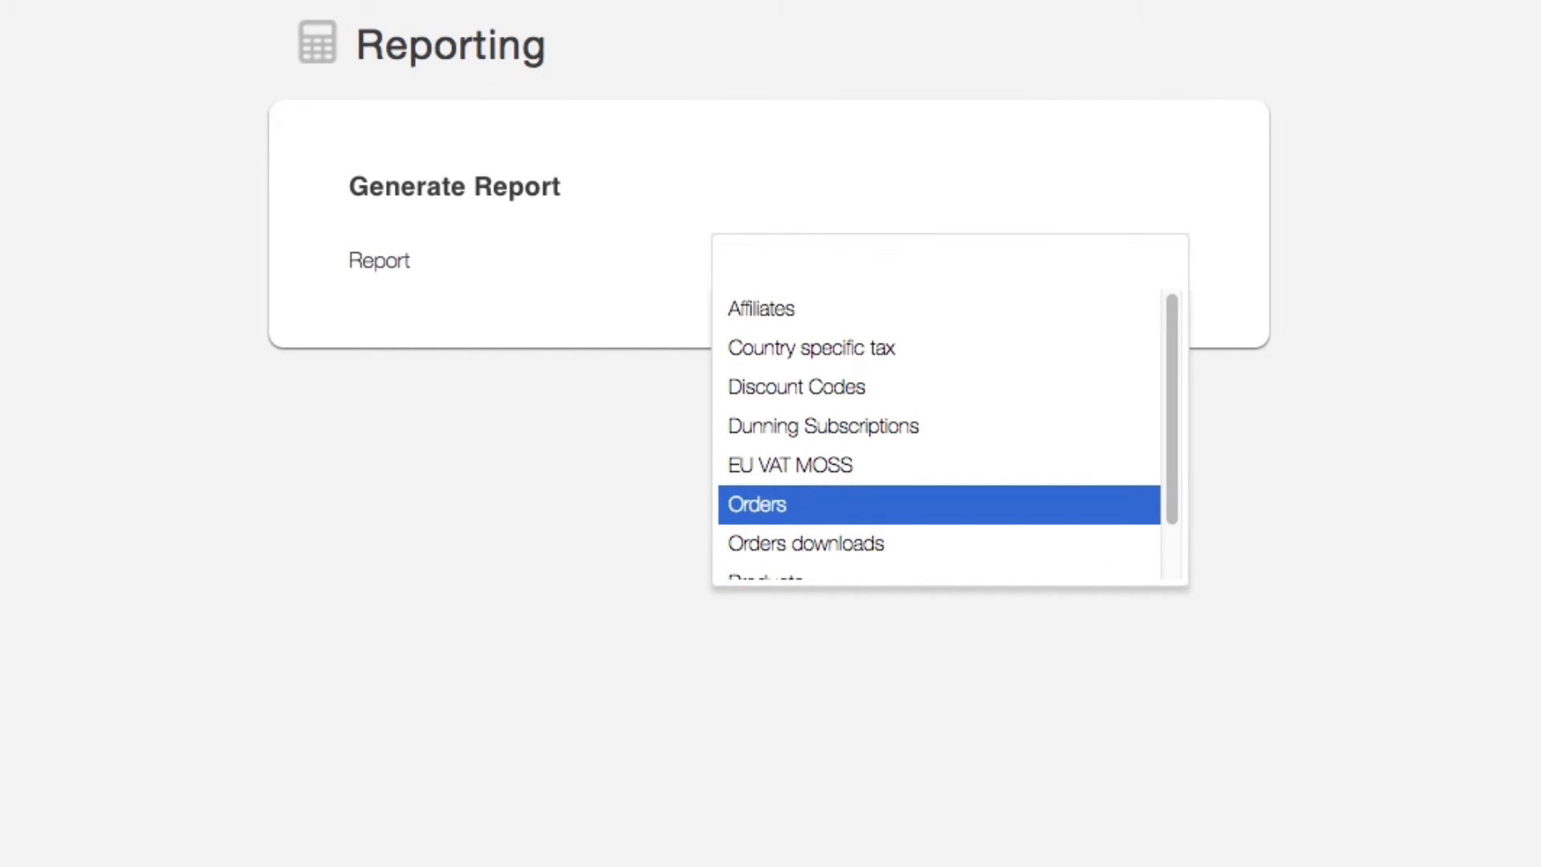
Pick Orders, then Orders downloads for Nov 1–14 2016.
left_click(756, 504)
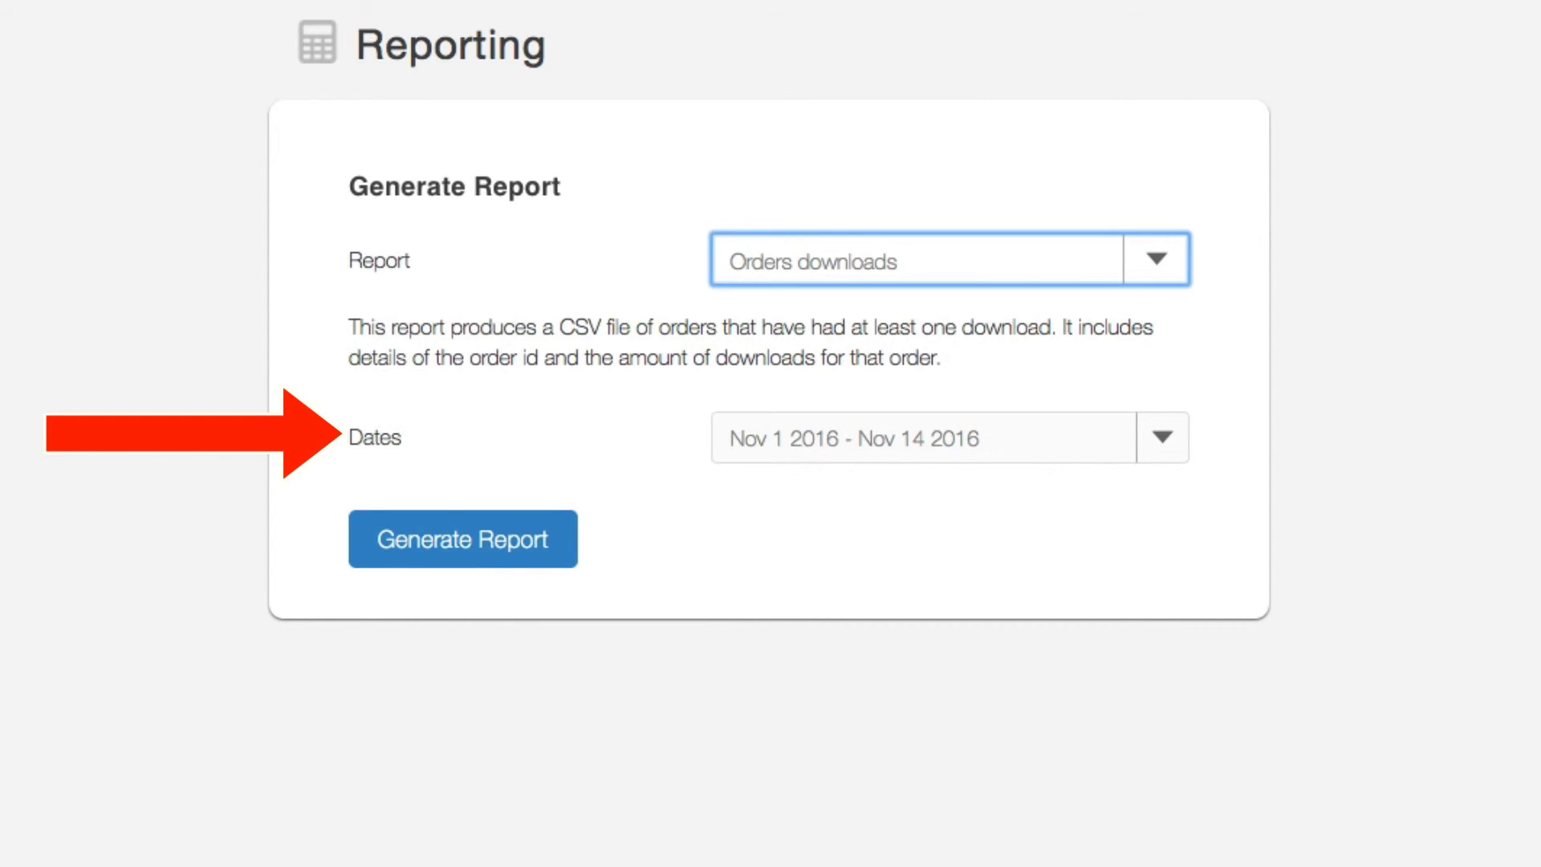
left_click(1155, 258)
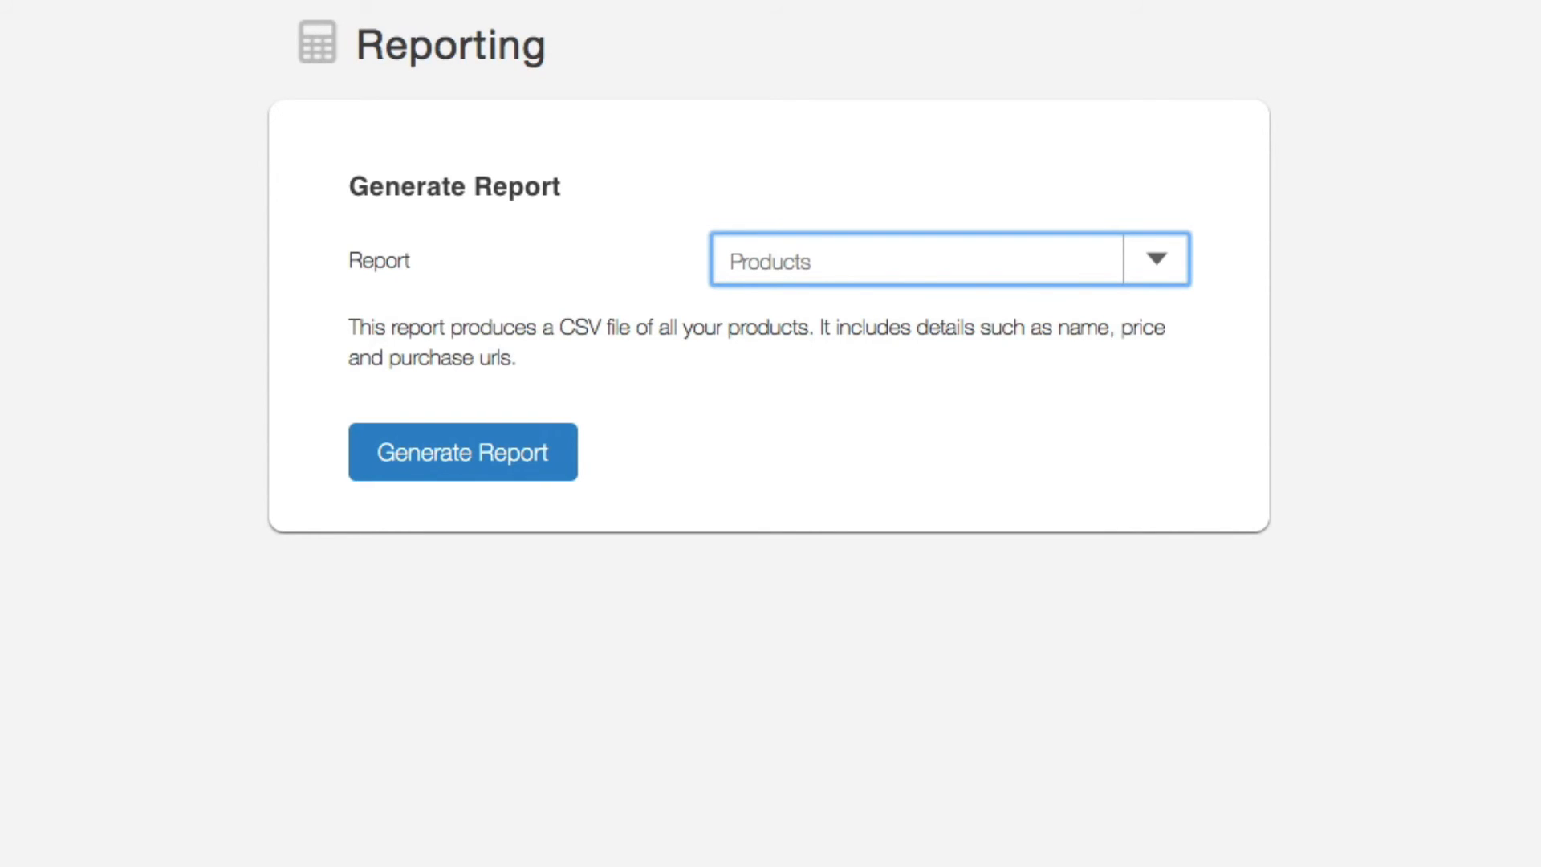
Select the Zero-download Orders report, dated Nov 1–14 2016.
left_click(1155, 260)
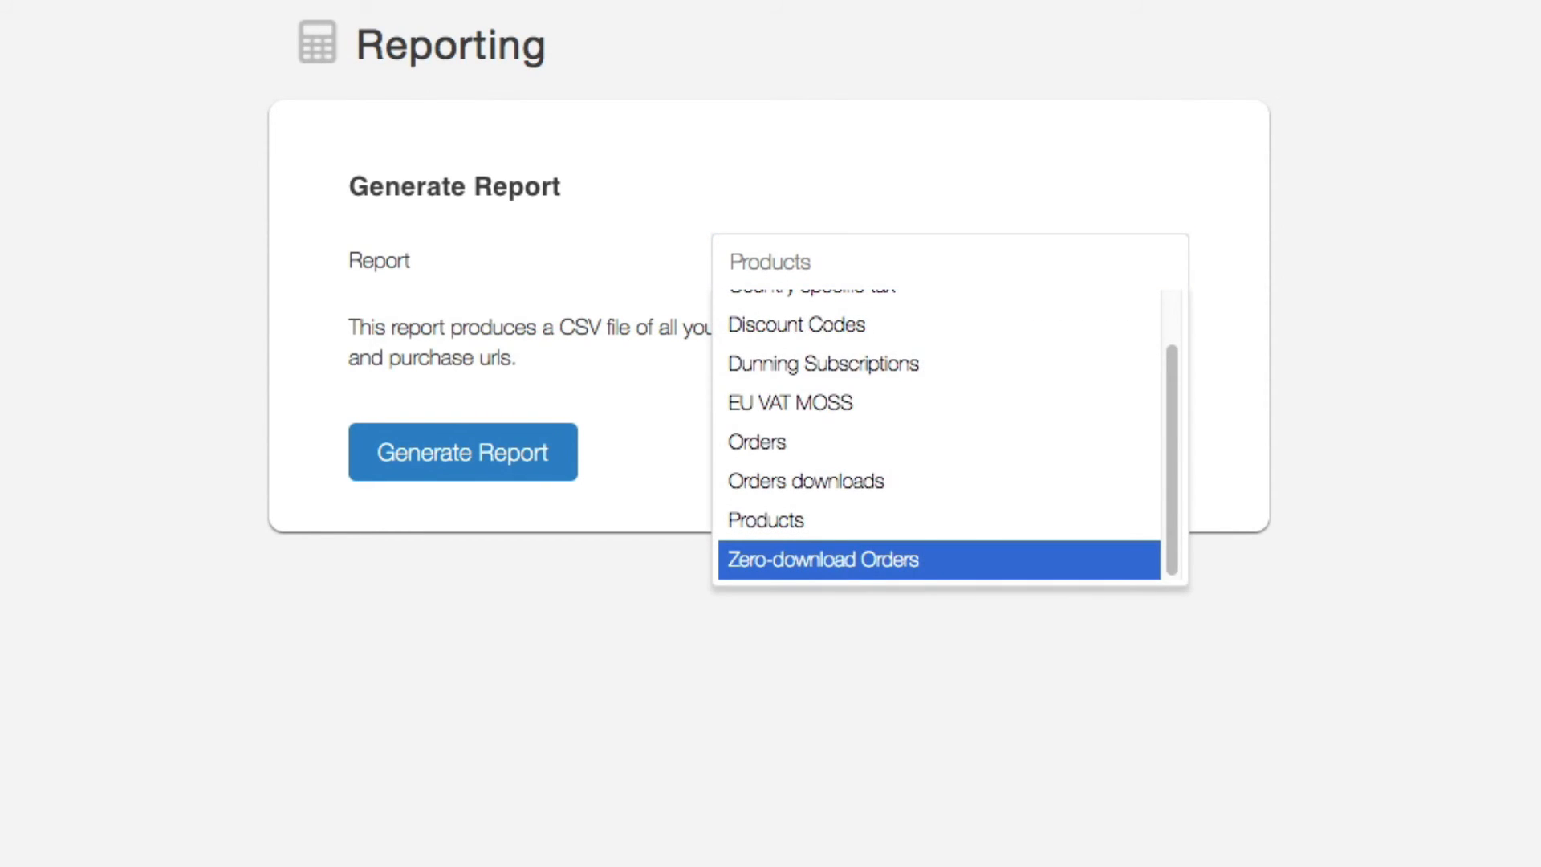
left_click(823, 559)
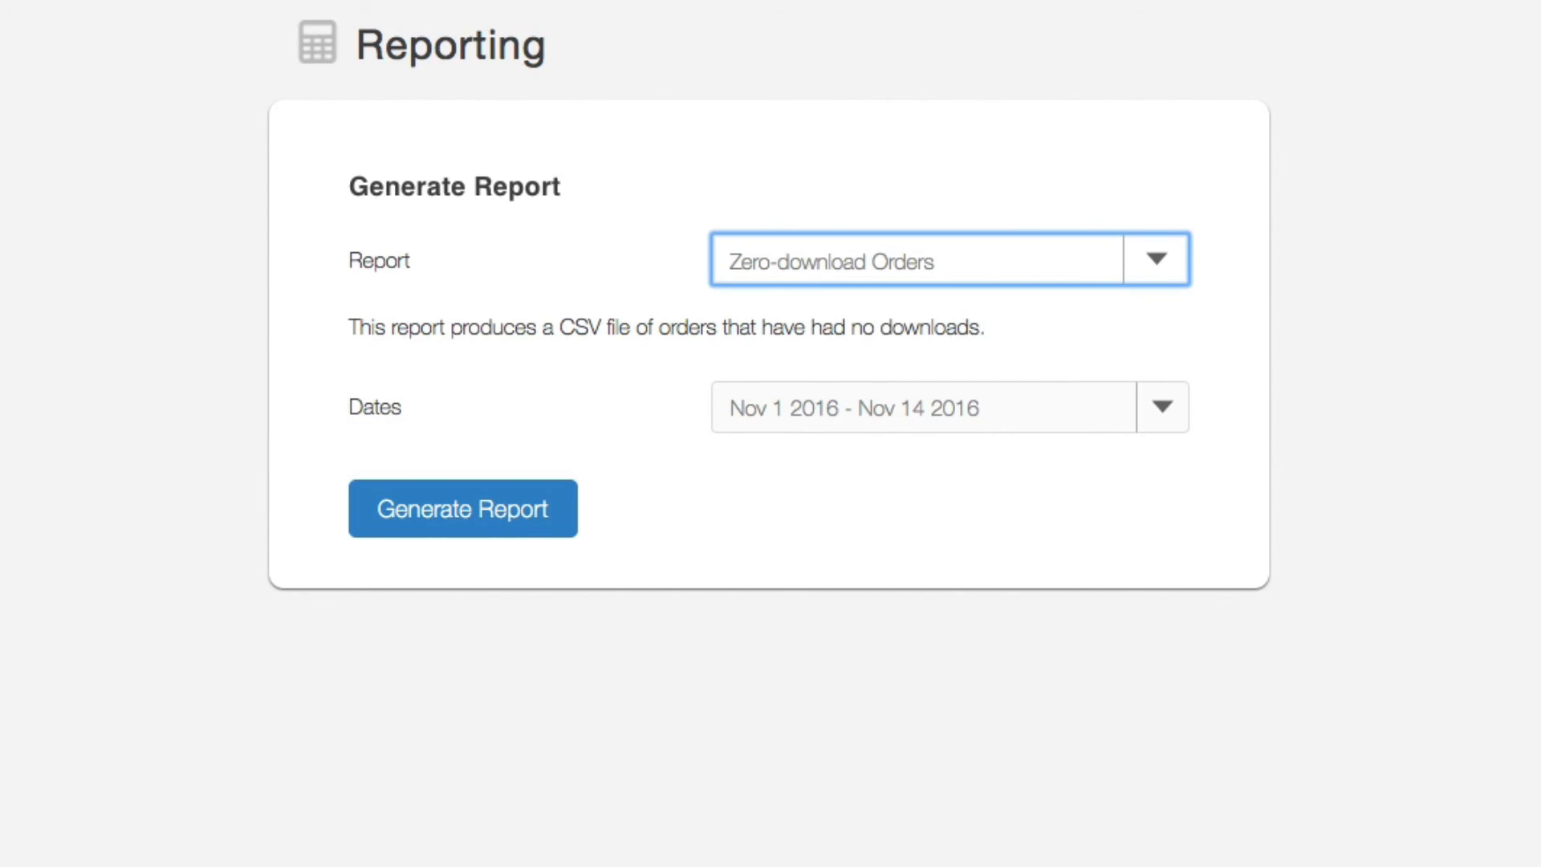